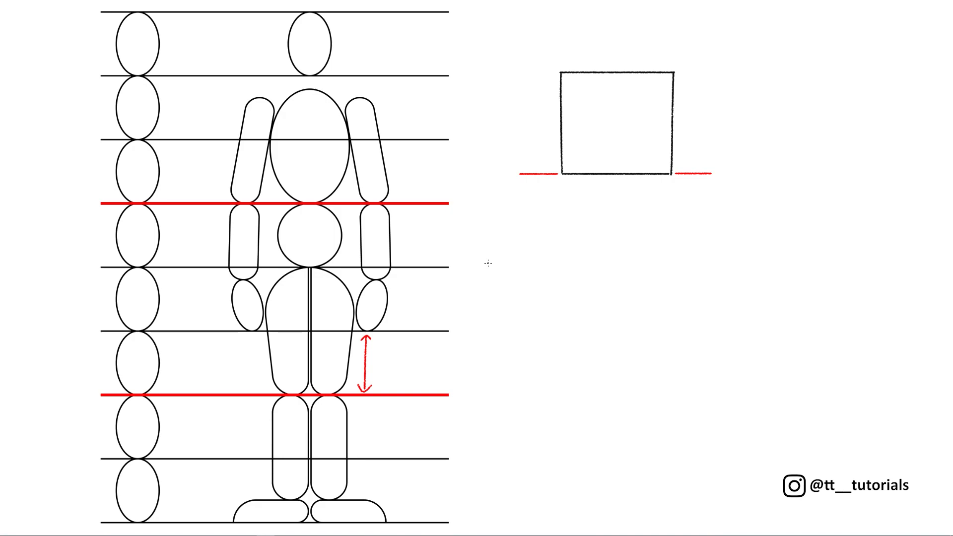
Duplicate the OUTLINES layer via the Layers panel menu, placing the copy above the locked SKETCH layer.
drag(564, 172, 550, 247)
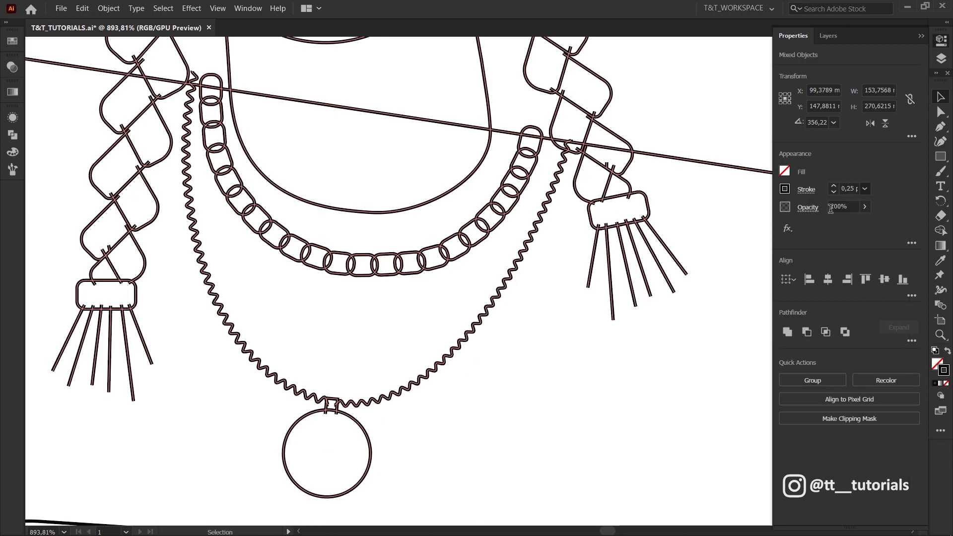
right_click(546, 169)
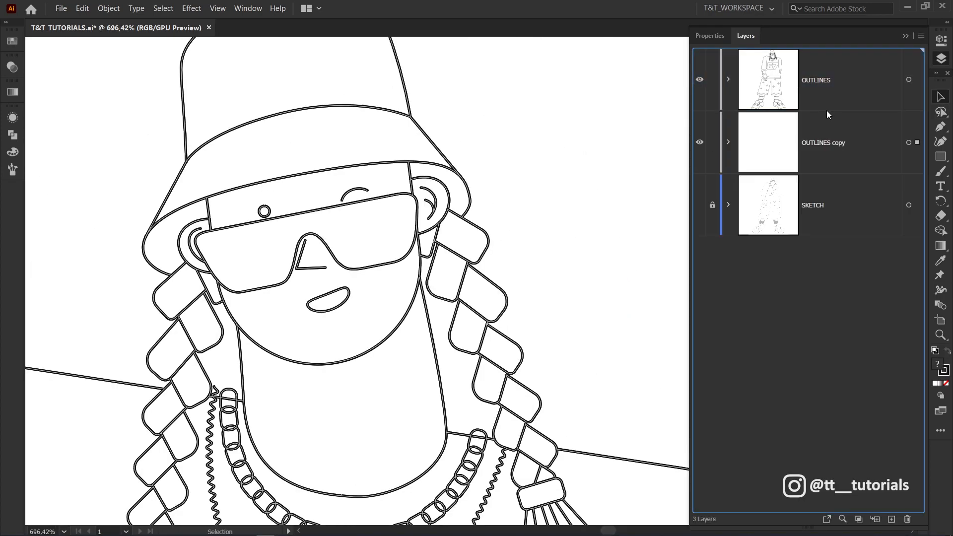
Lock the OUTLINES layer and start a blue rectangle covering the whole character on DIVIDE/COLOR.
click(824, 142)
text(DIVIDE/COLOR)
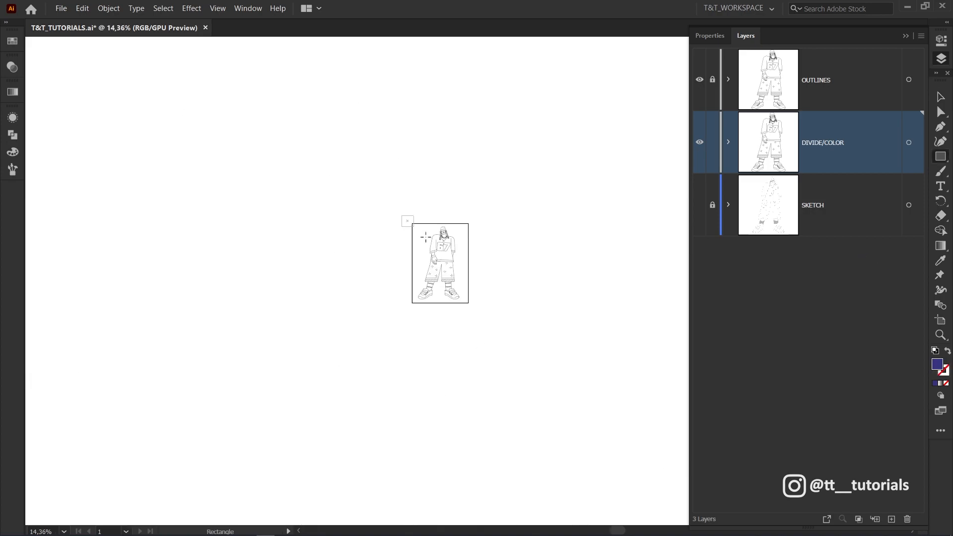
click(727, 142)
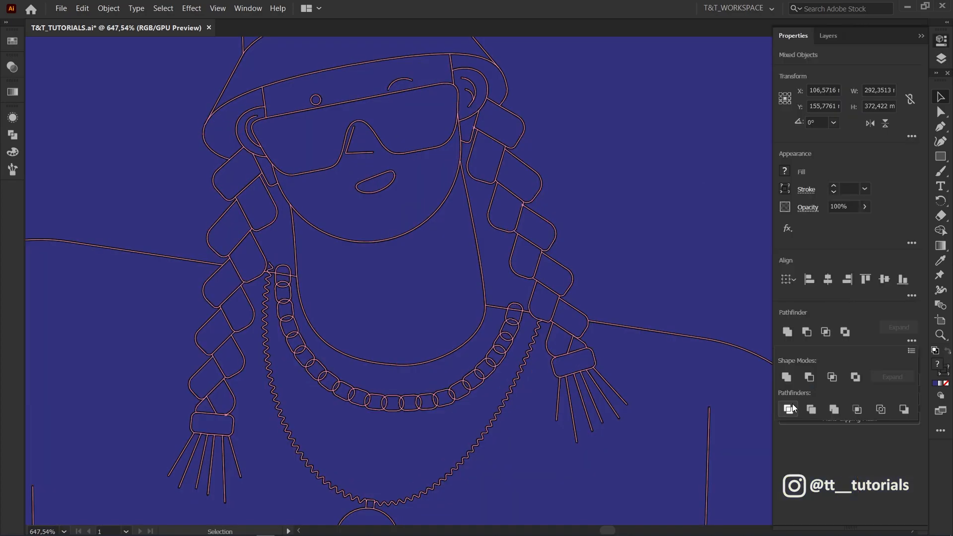
mouse_move(789, 409)
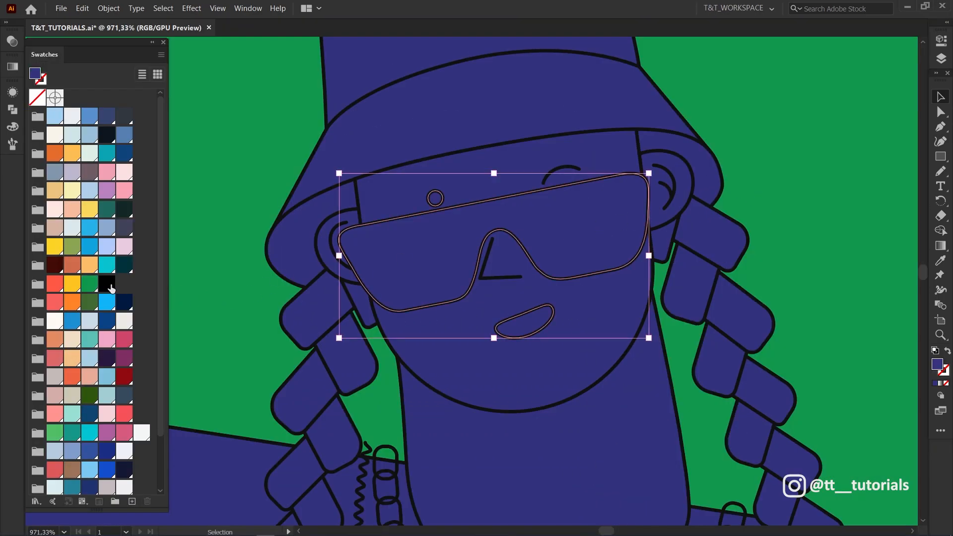
Fill the sunglasses and hat brim underside black, the face and neck coral, and the bucket hat white.
click(54, 302)
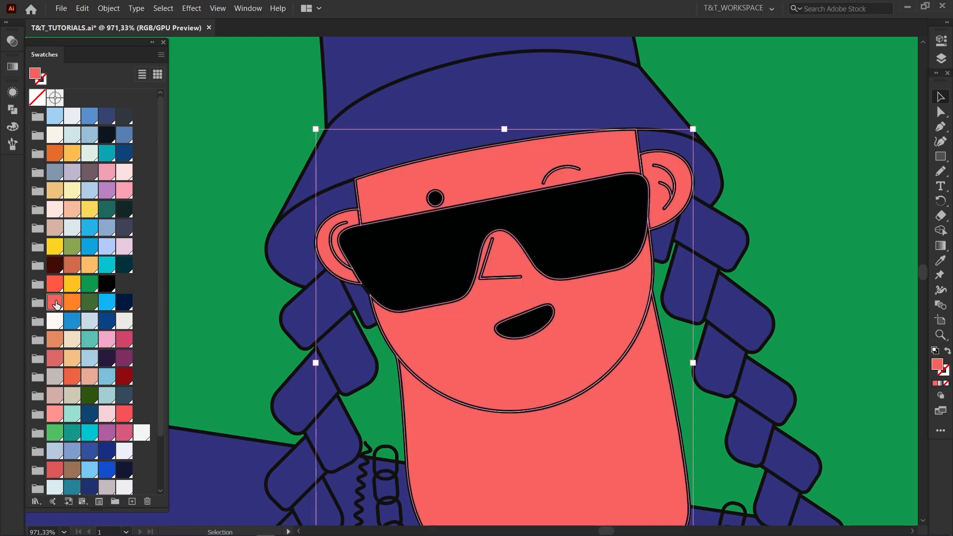
click(106, 283)
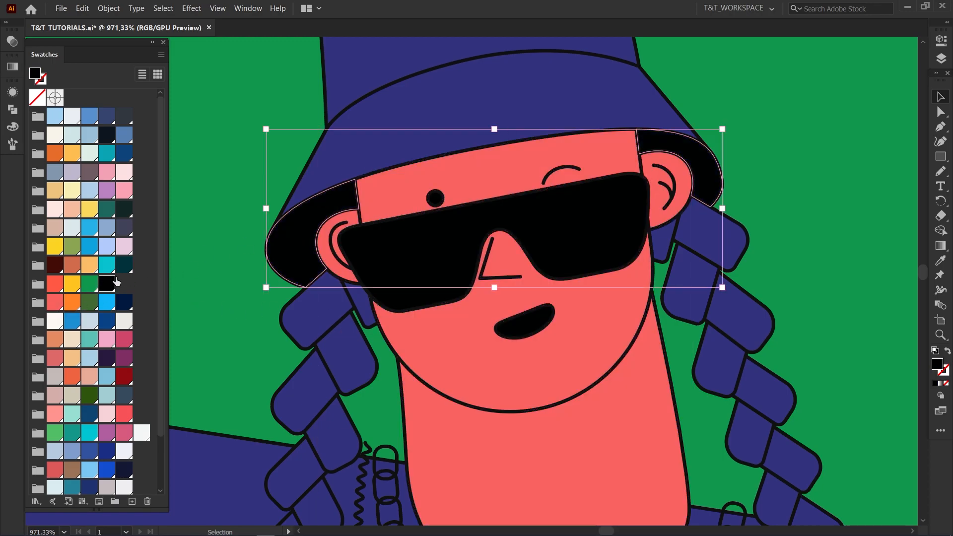
click(54, 320)
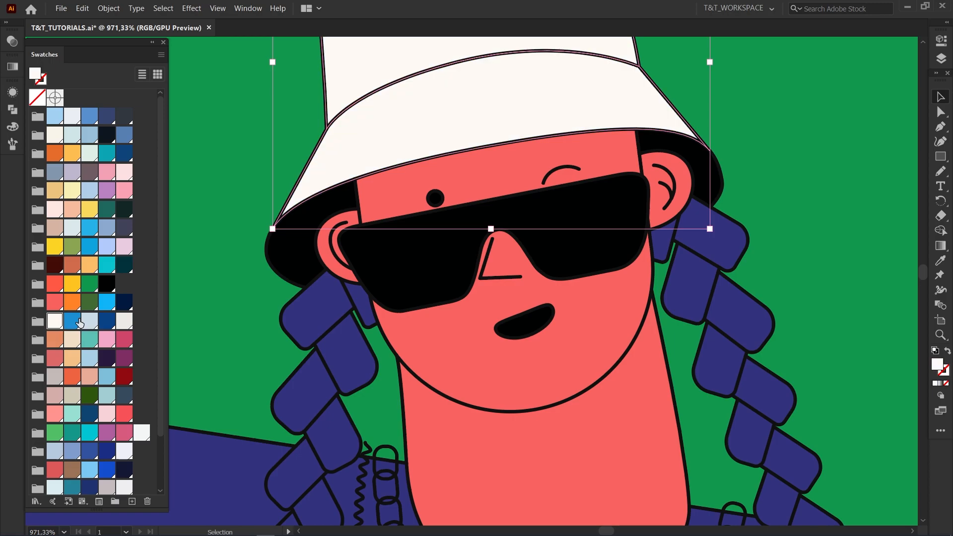
click(71, 283)
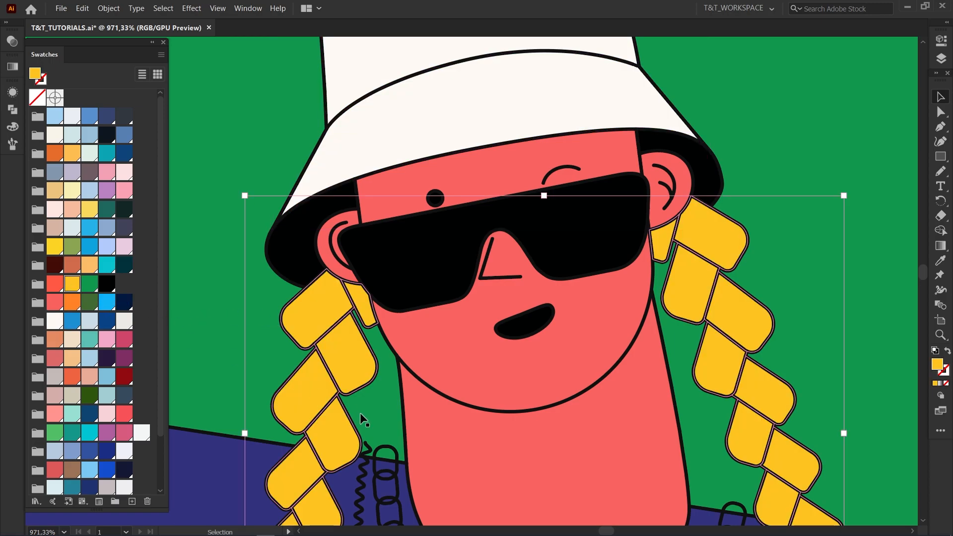